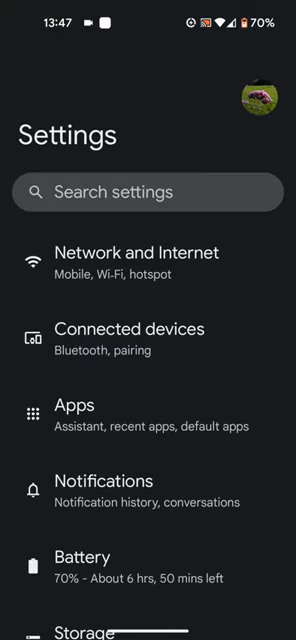
Scroll down the Settings list until the Display category appears.
{"action": "scroll", "scroll_direction": "down", "scroll_amount": 3}
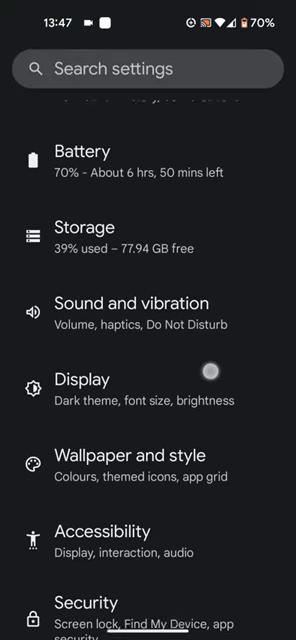
{"action": "scroll", "scroll_direction": "down", "scroll_amount": 3}
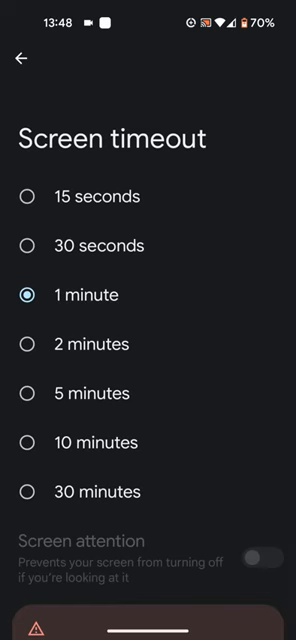
Choose 2 minutes as the screen timeout.
{"action": "left_click", "coordinate": [26, 343]}
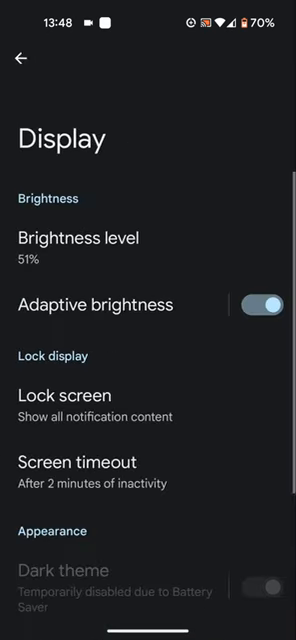
Go from the Display page into the Lock screen settings.
{"action": "left_click", "coordinate": [20, 62]}
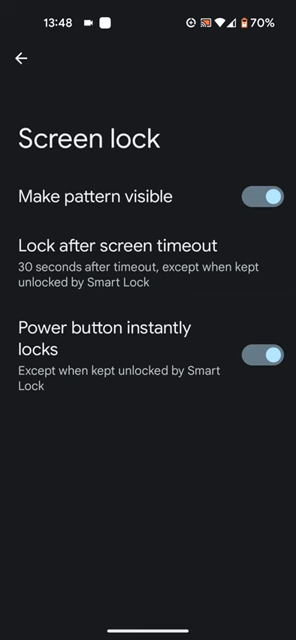
Keep the 30-second lock after timeout and return to the home screen.
{"action": "key", "text": "HOME"}
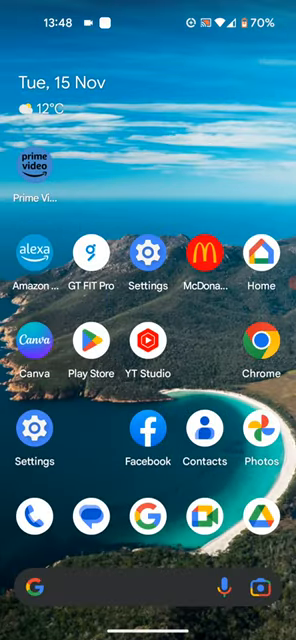